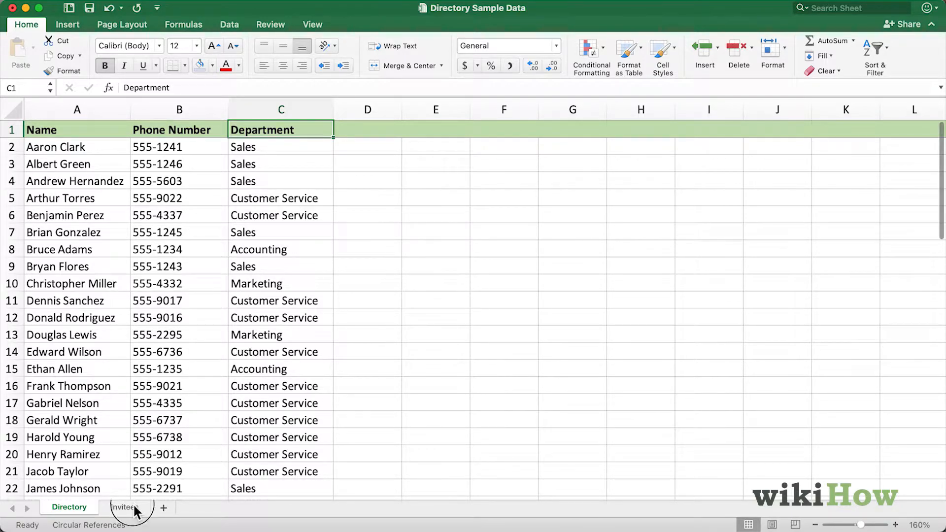
# Start =VLOOKUP(A2, in Invitees B2, using the invitee name in A2 as lookup value.
pyautogui.click(126, 507)
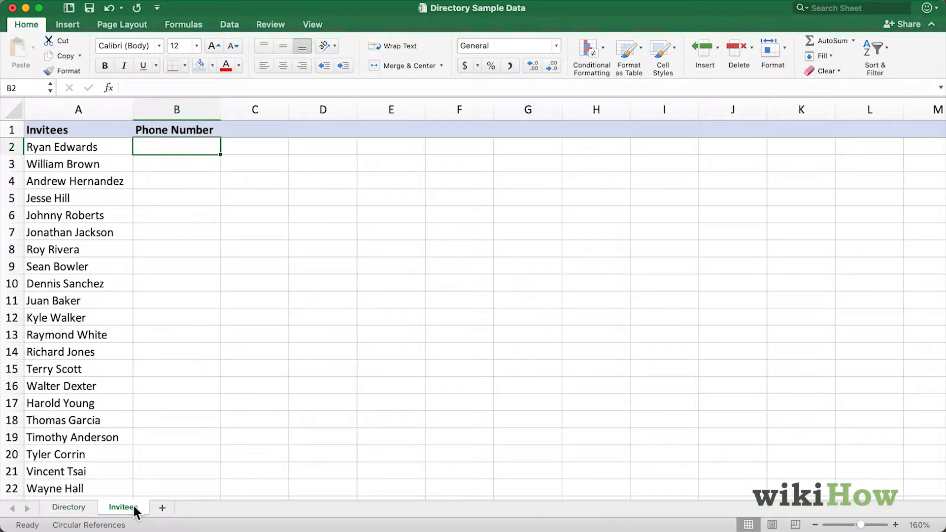
pyautogui.moveTo(160, 493)
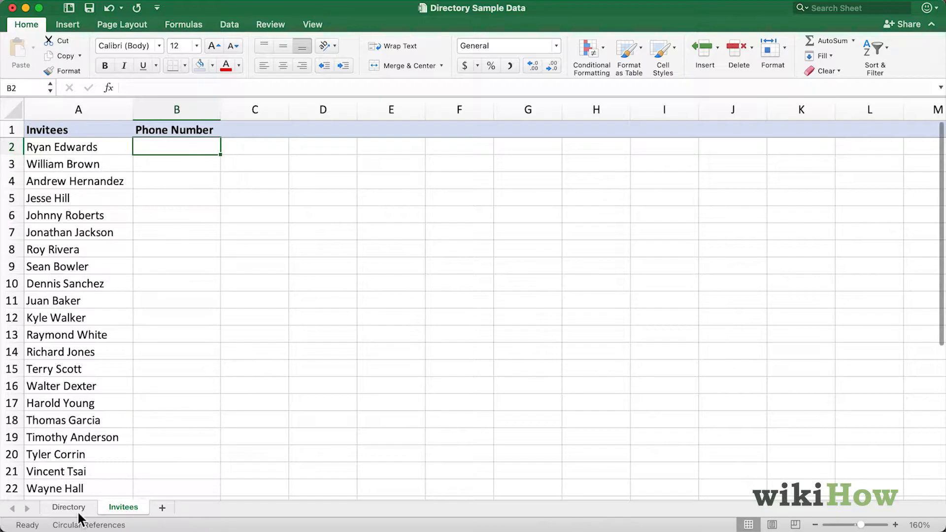
pyautogui.click(69, 507)
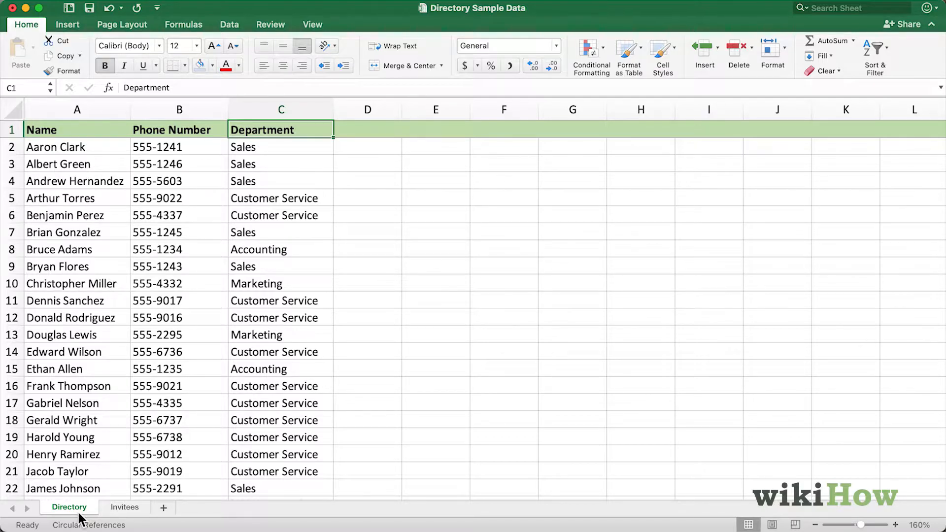
pyautogui.moveTo(128, 516)
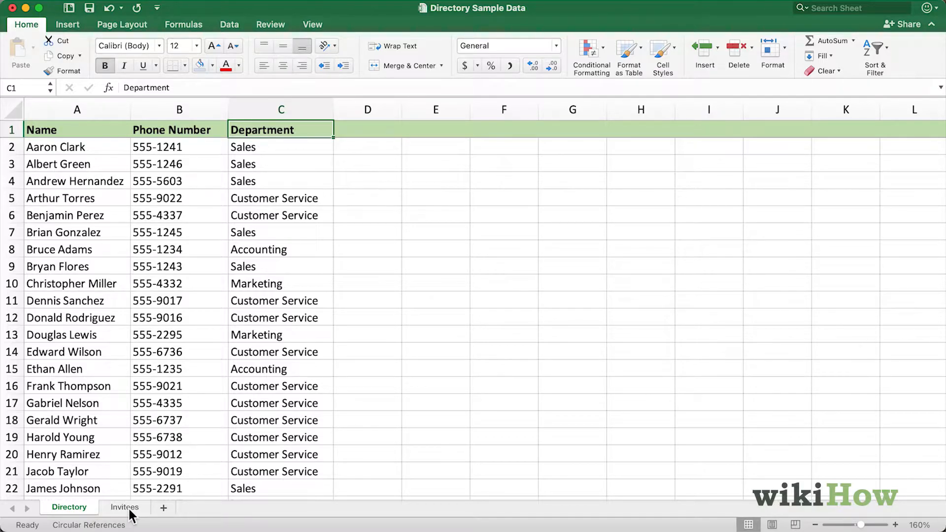
pyautogui.click(124, 507)
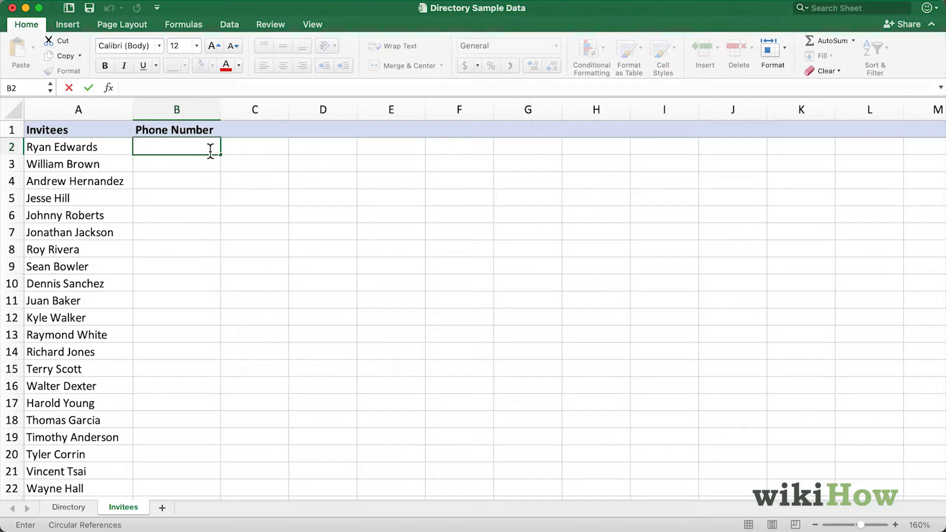
pyautogui.write('=v')
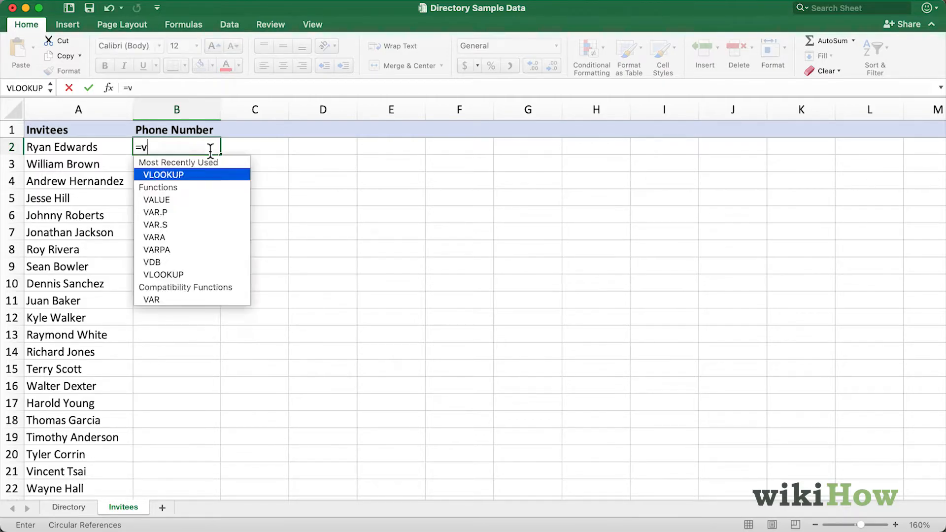
pyautogui.write('l')
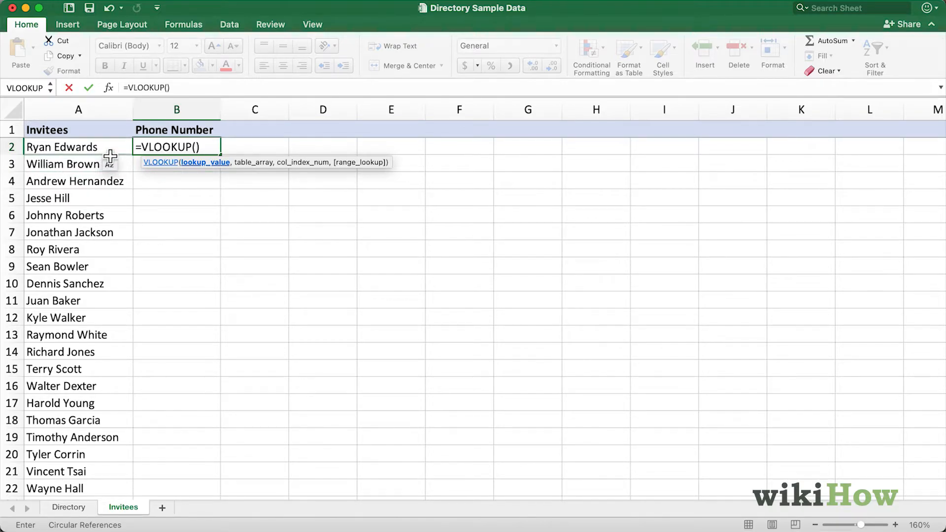
pyautogui.click(74, 146)
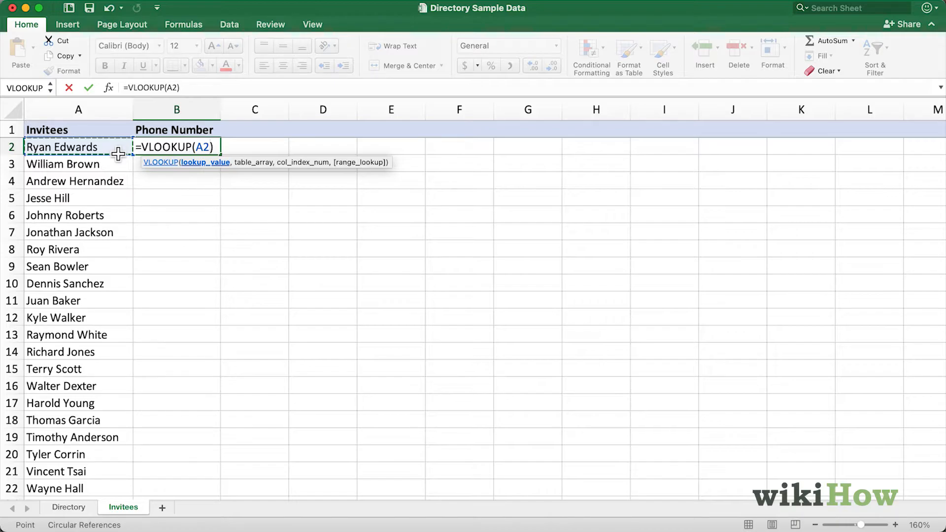
pyautogui.write(',')
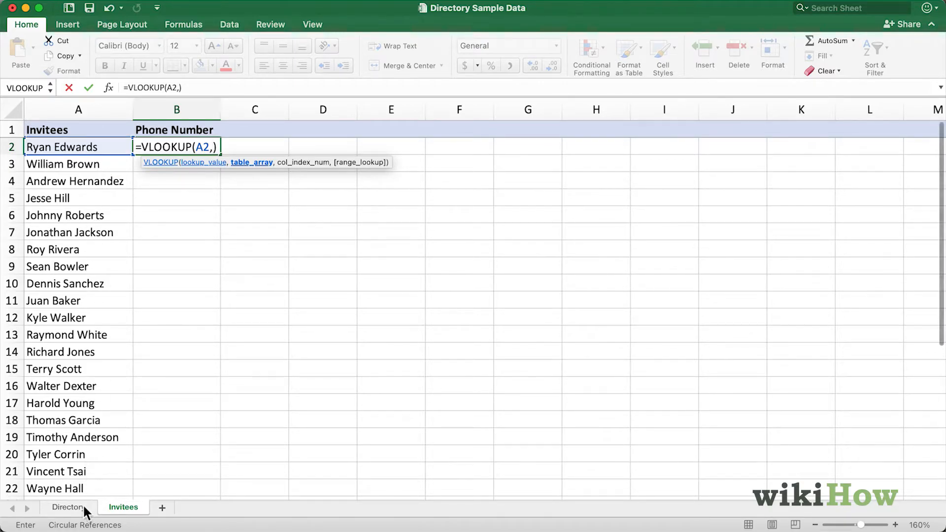
# Use Directory columns A:C as the table array, giving =VLOOKUP(A2,'Directory'!A:C,.
pyautogui.click(68, 507)
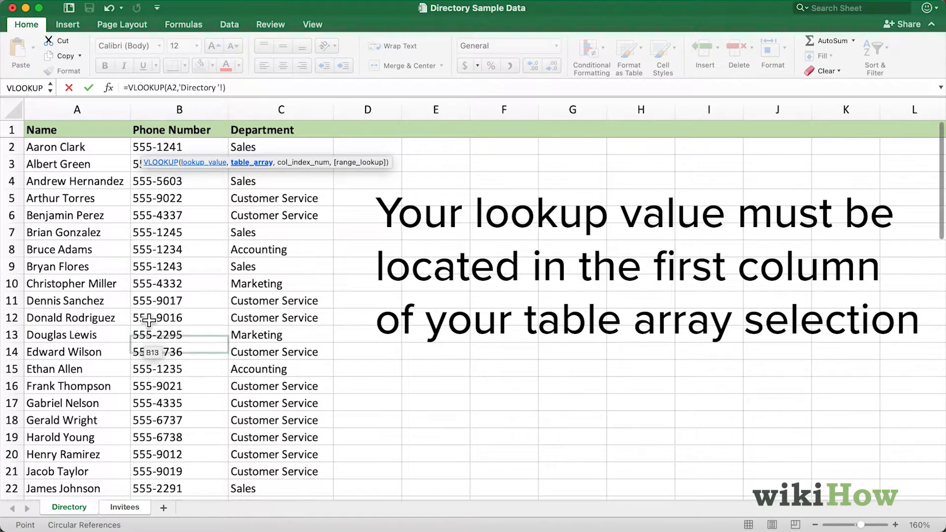
pyautogui.click(77, 110)
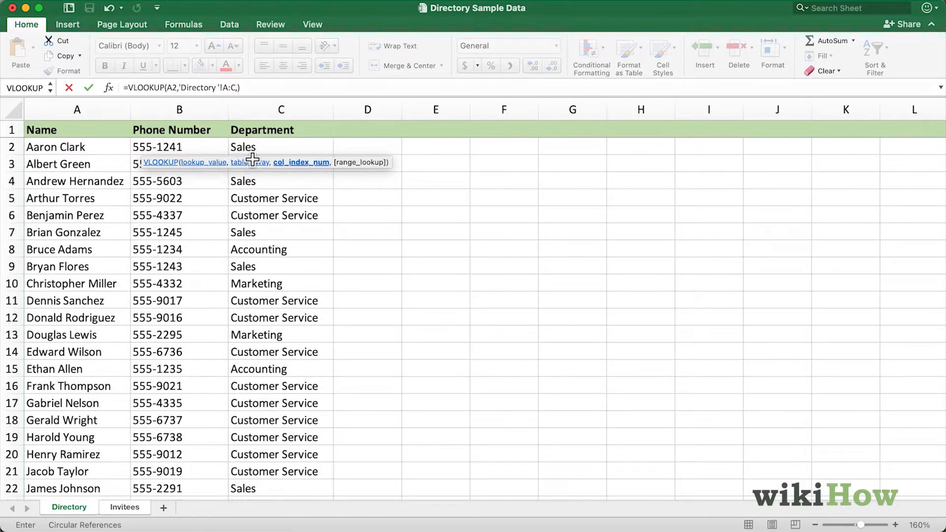
pyautogui.moveTo(267, 178)
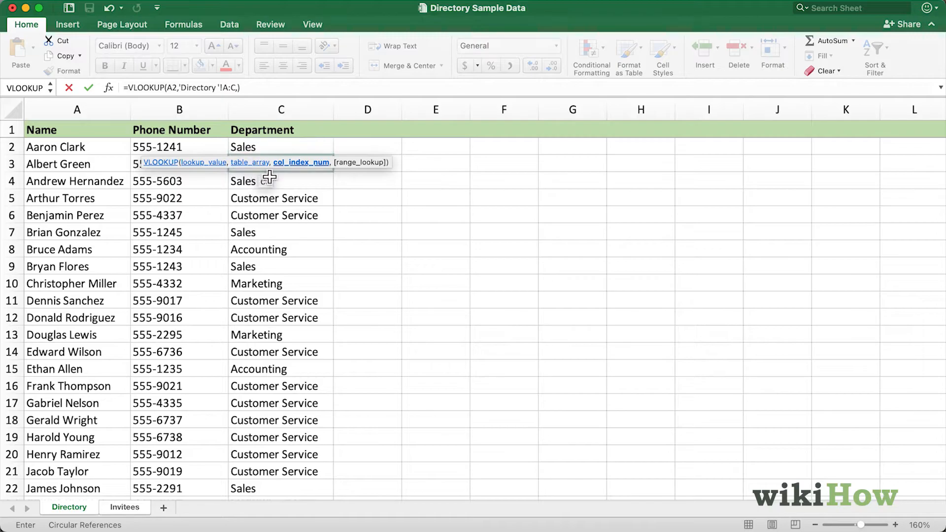
pyautogui.click(281, 181)
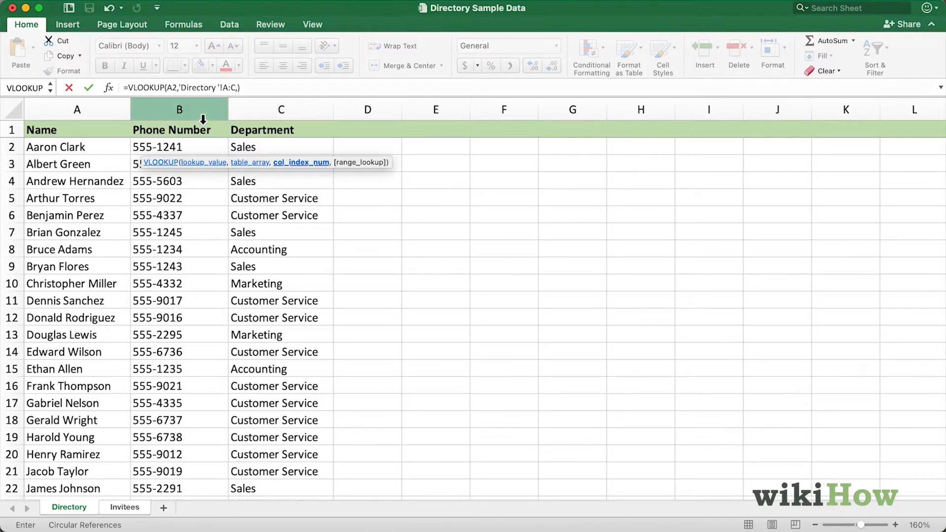
pyautogui.moveTo(238, 113)
pyautogui.write('2,')
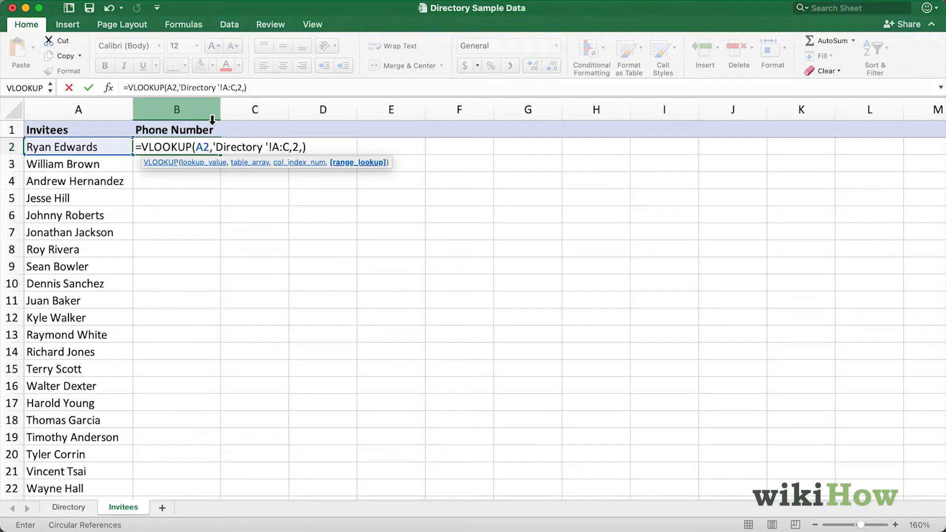
# Complete the formula with column 2 and FALSE, returning 555-3424 for Ryan Edwards.
pyautogui.write('F')
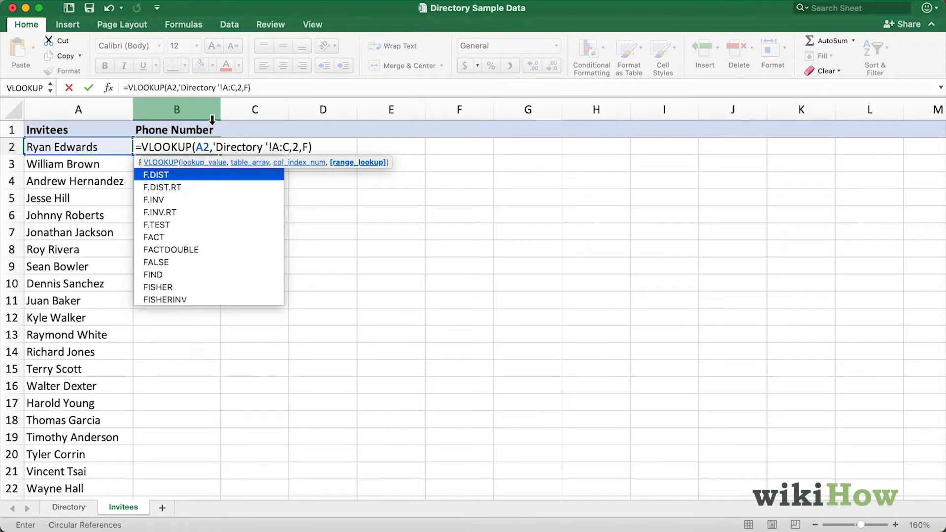
pyautogui.write('ALS')
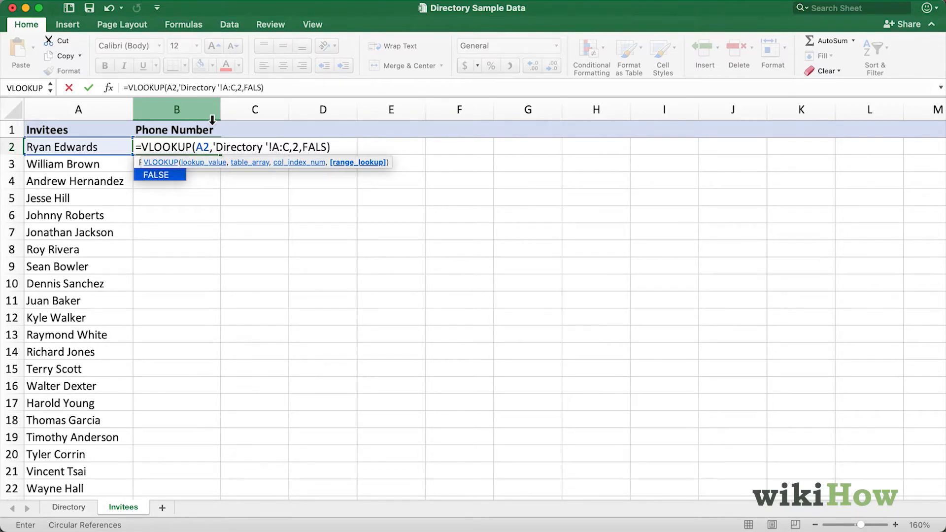
pyautogui.write('E)')
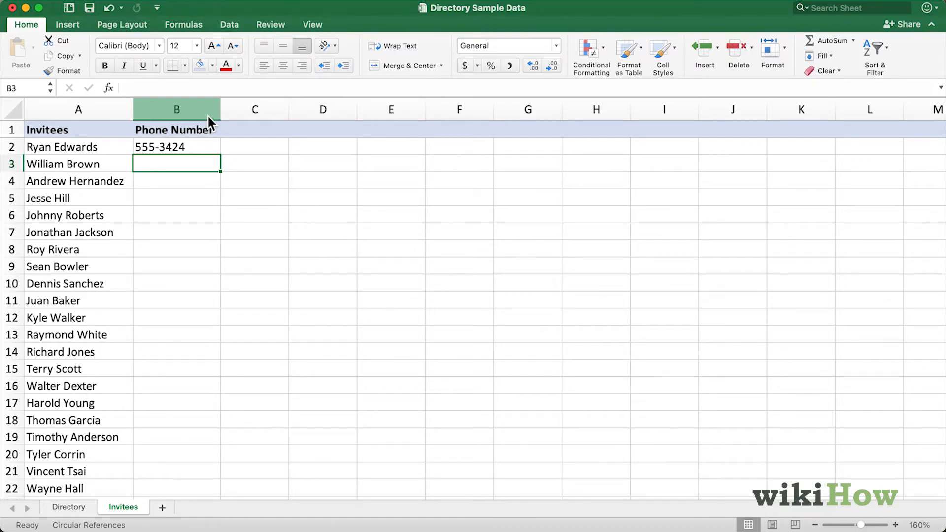
# Fill the VLOOKUP down column B so every invitee gets a phone number.
pyautogui.click(177, 147)
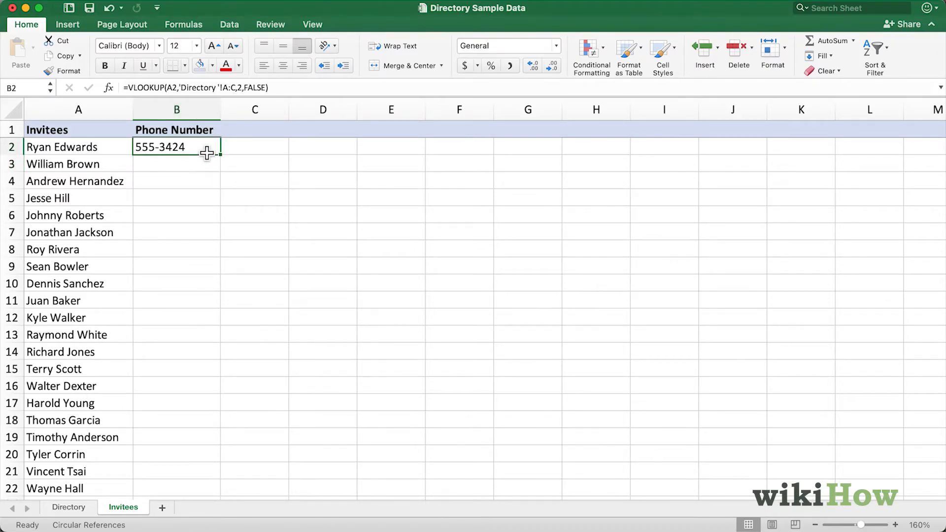
pyautogui.moveTo(228, 162)
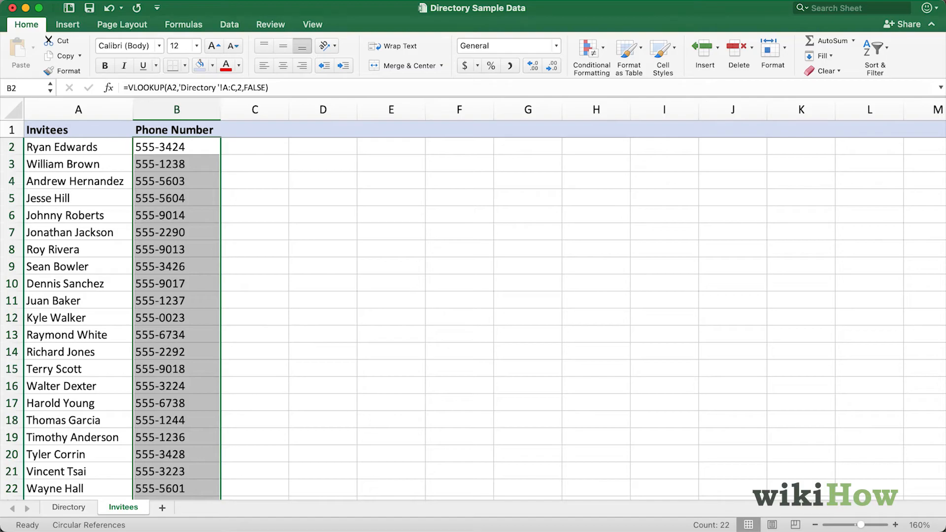
pyautogui.moveTo(258, 179)
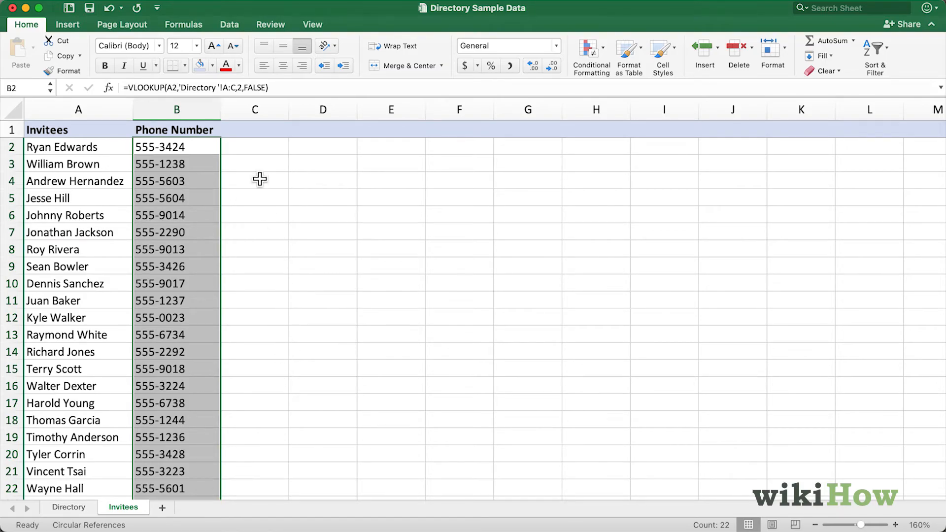
pyautogui.click(254, 164)
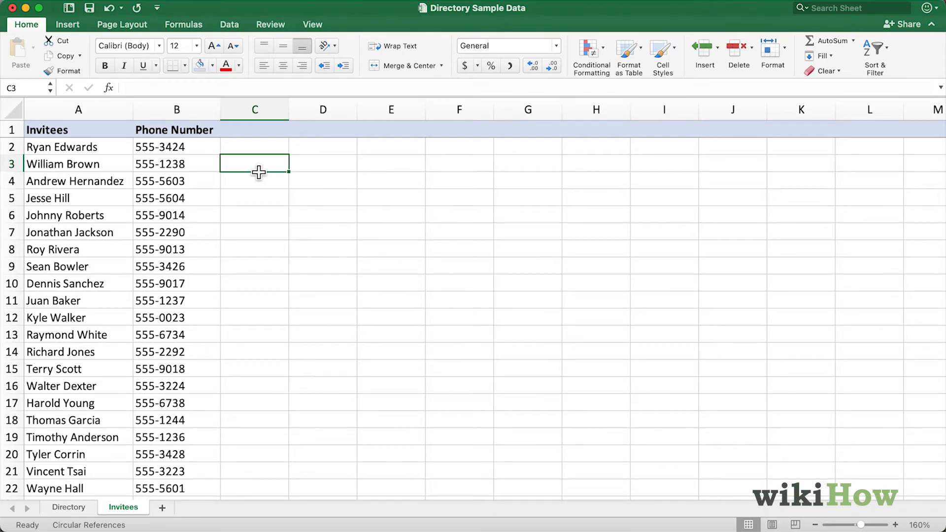
pyautogui.moveTo(105, 221)
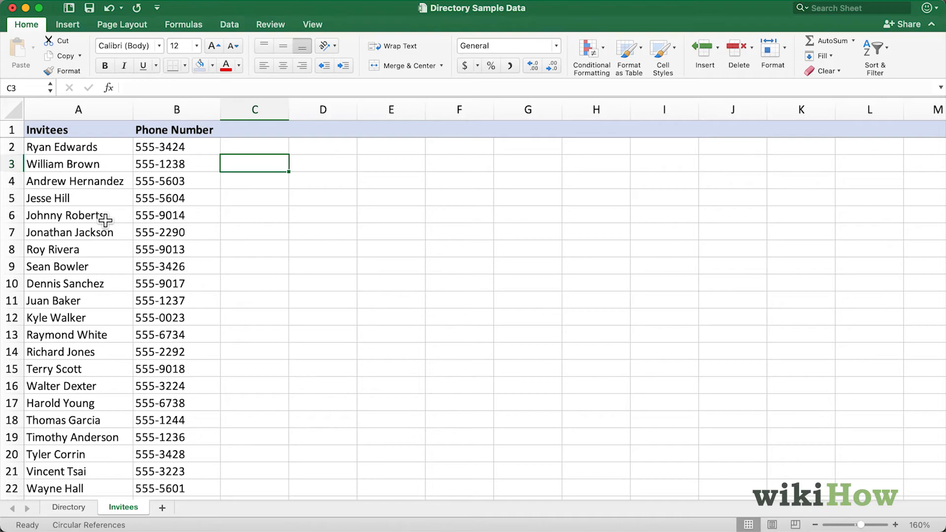
pyautogui.click(177, 215)
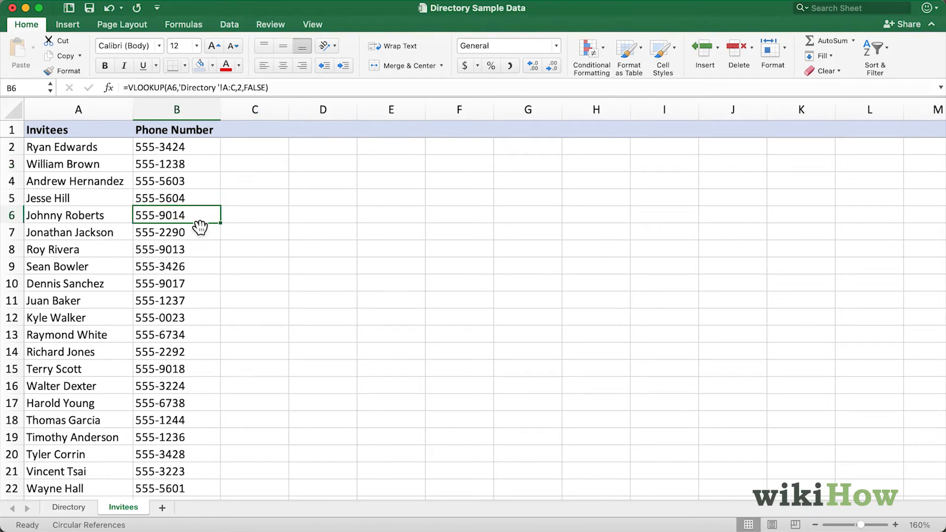
pyautogui.moveTo(203, 227)
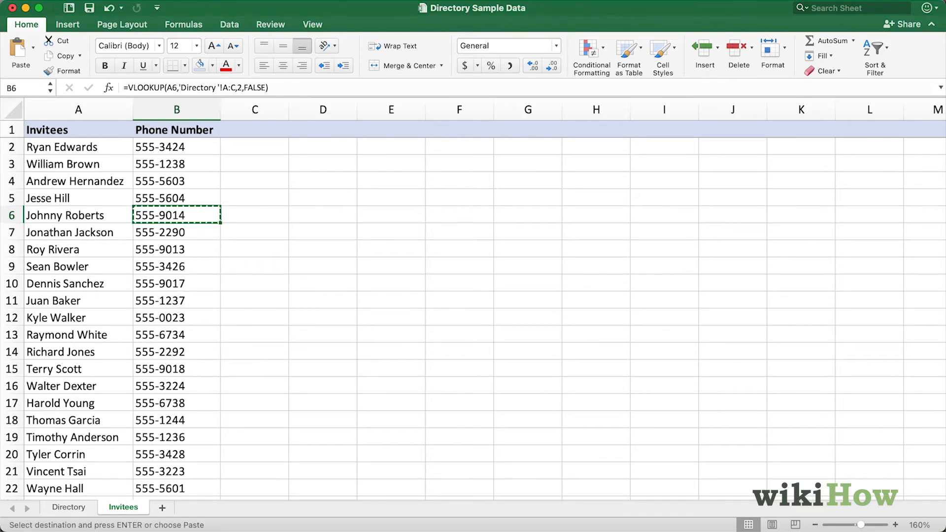
pyautogui.click(69, 506)
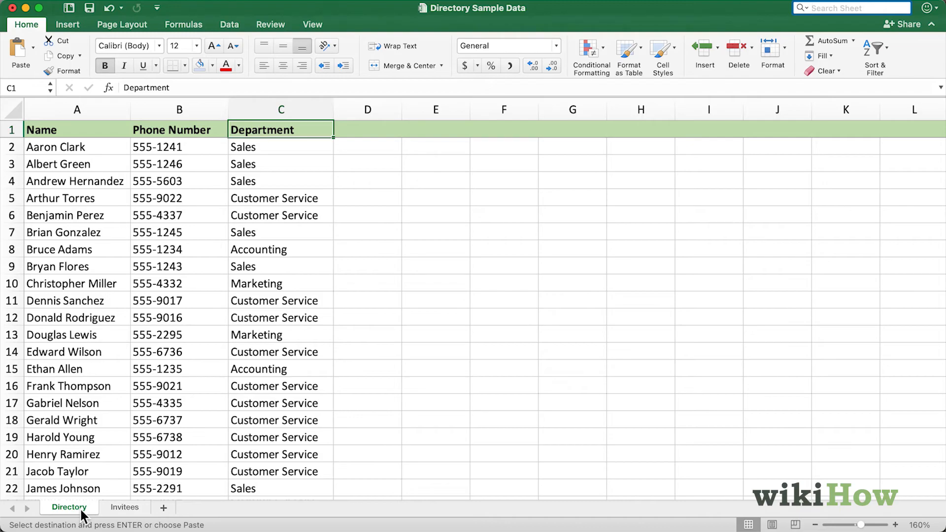
pyautogui.write('555-9014')
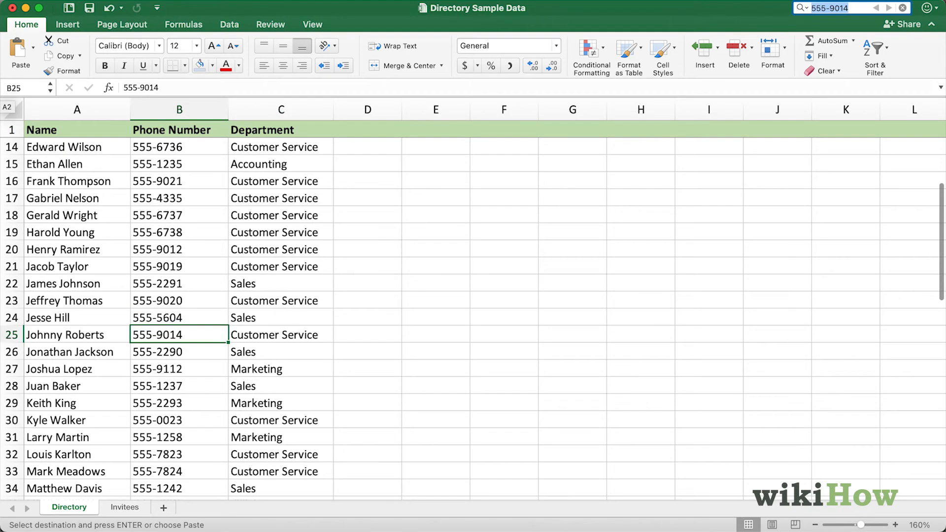
pyautogui.moveTo(103, 395)
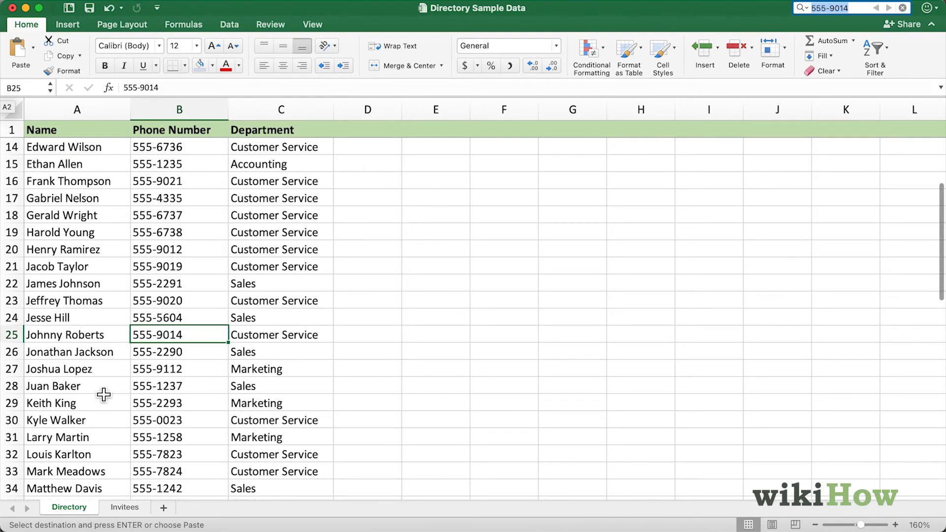
pyautogui.moveTo(212, 346)
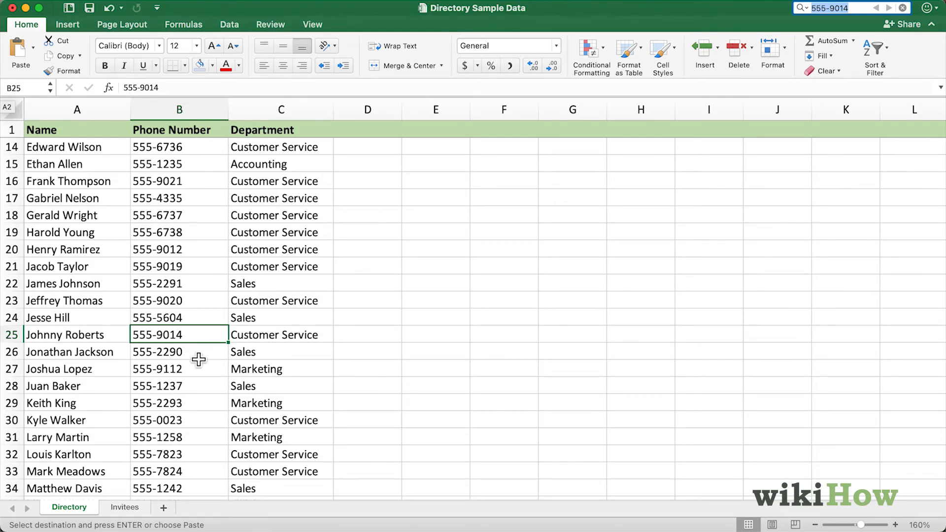
pyautogui.click(123, 506)
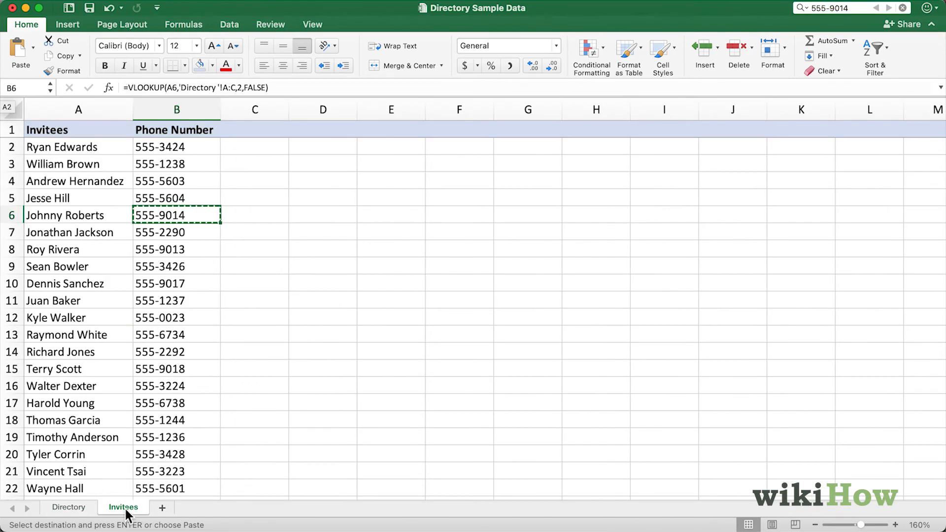
pyautogui.moveTo(167, 444)
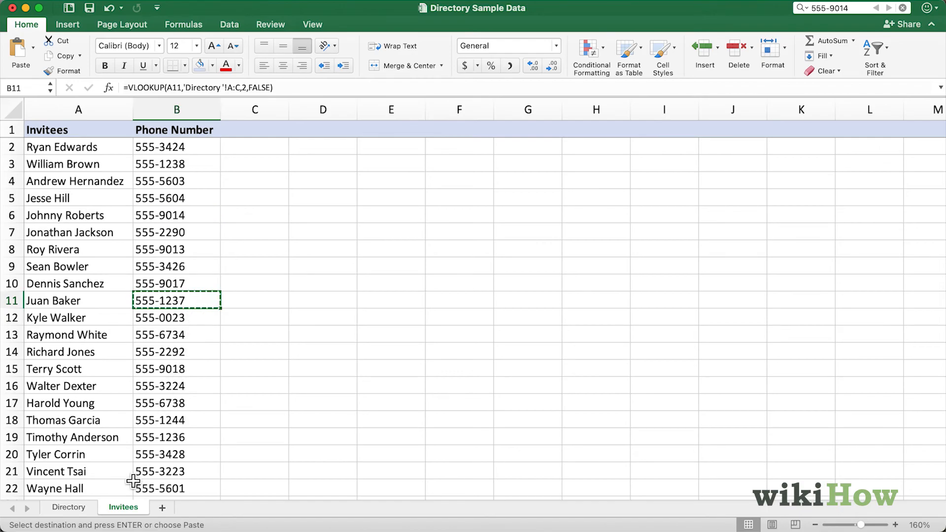
pyautogui.click(69, 507)
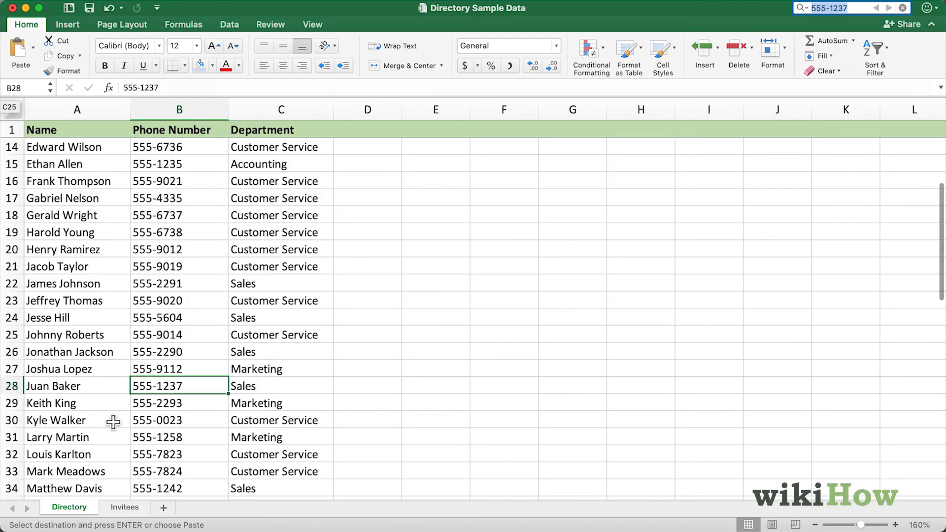
pyautogui.moveTo(92, 400)
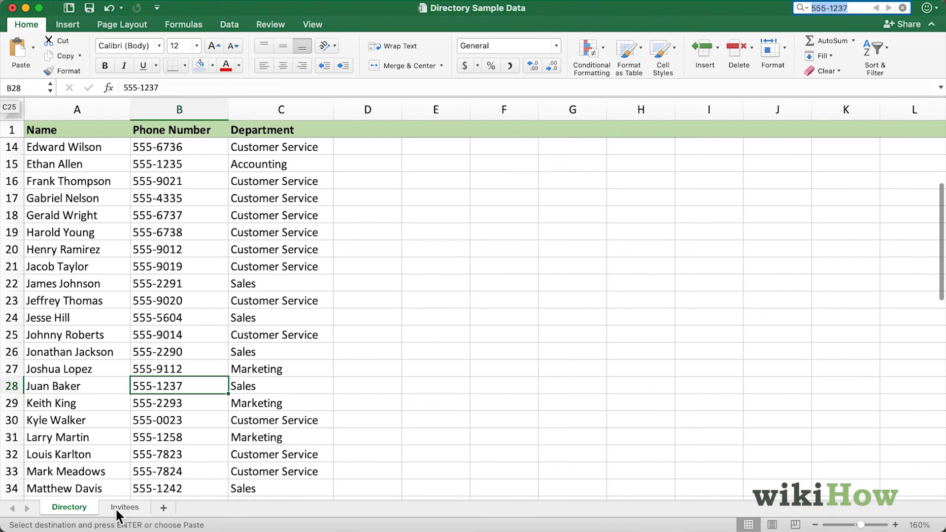
pyautogui.click(123, 506)
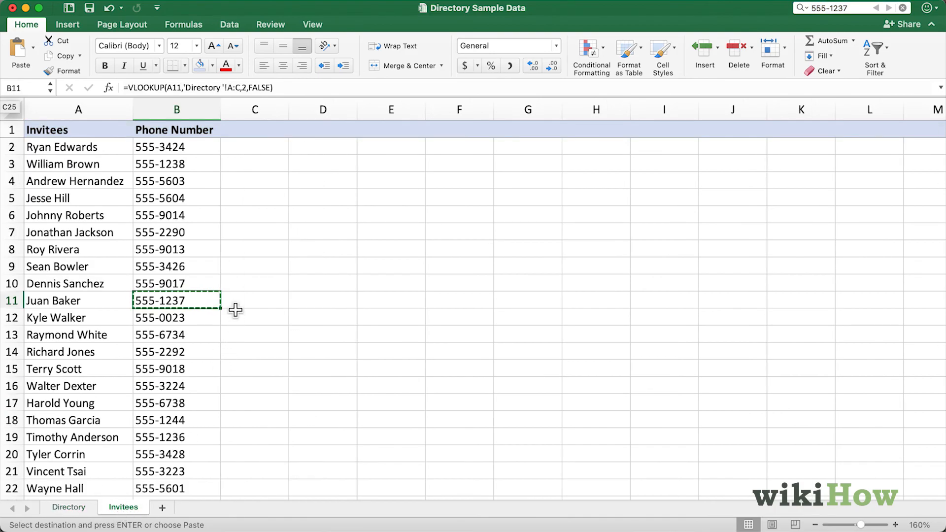